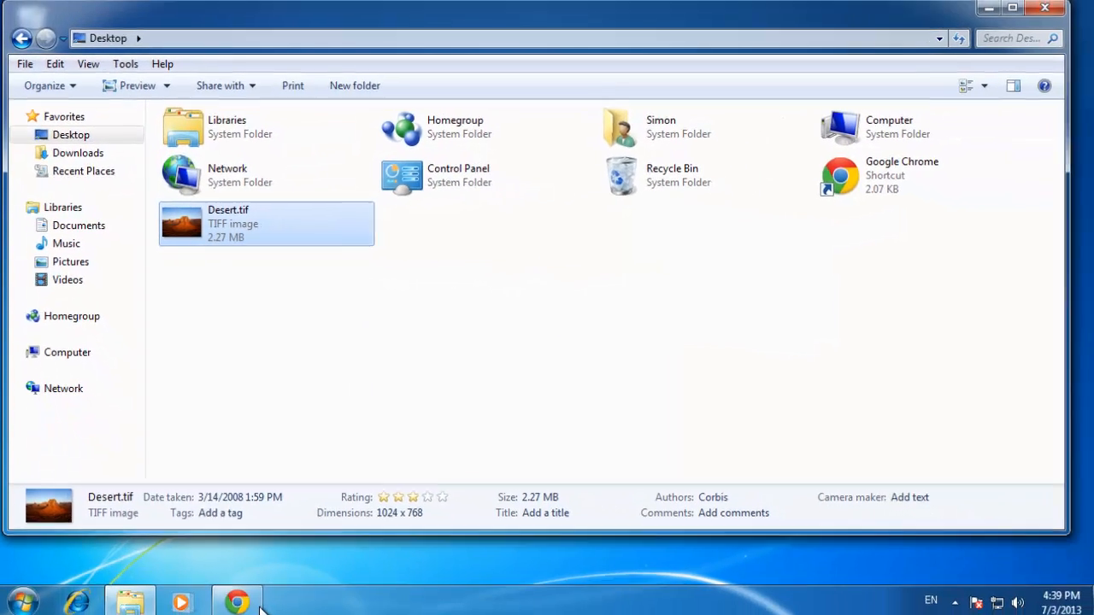
{"action": "left_click", "coordinate": [235, 598]}
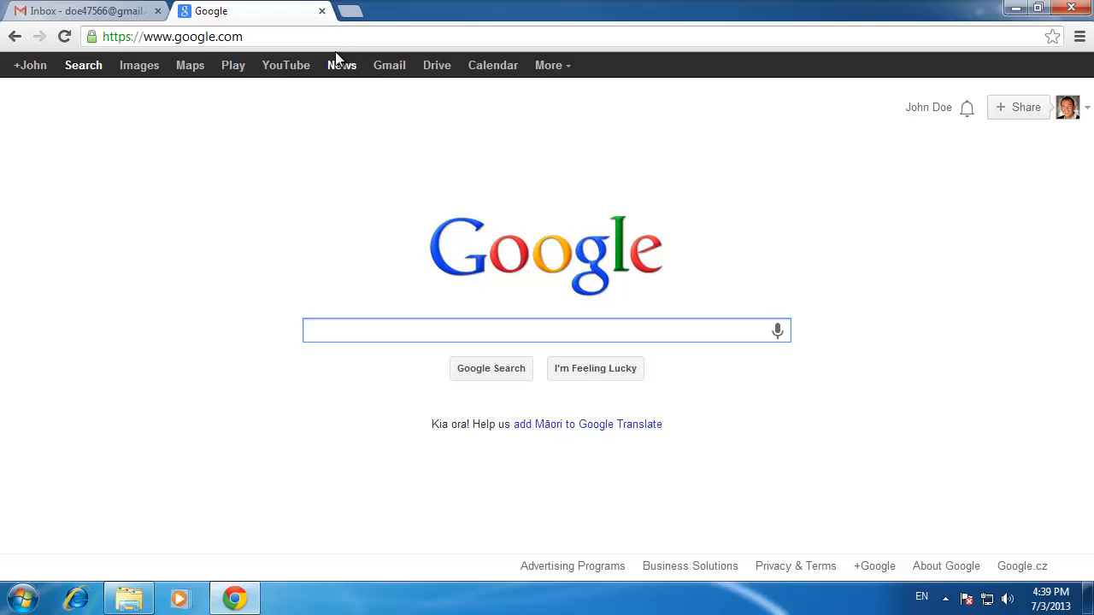
{"action": "left_click", "coordinate": [171, 36]}
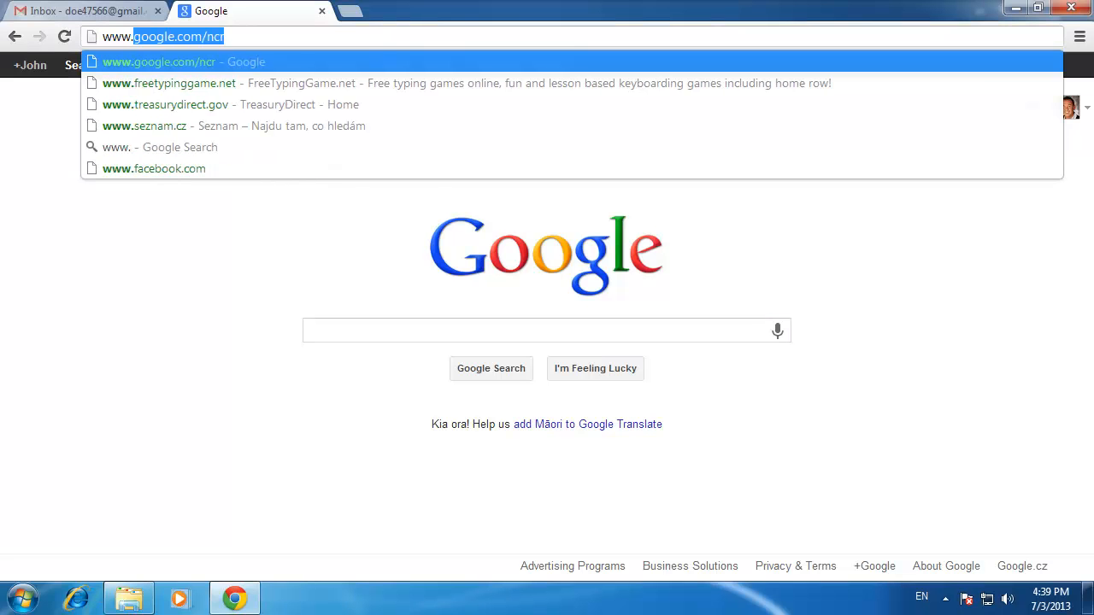
{"action": "type", "text": "www.zamzar.com"}
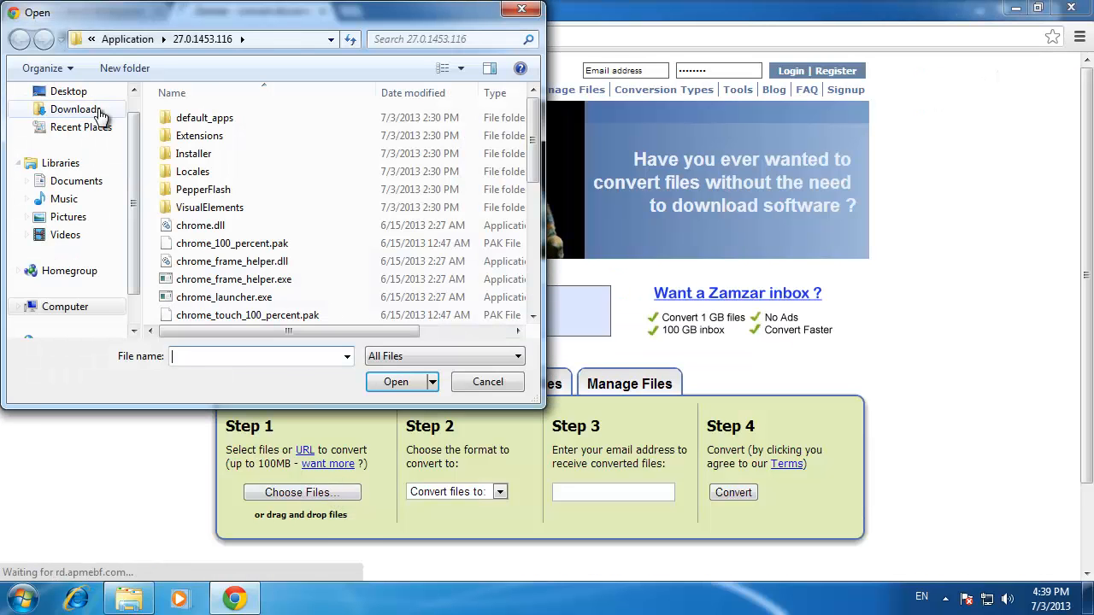
{"action": "left_click", "coordinate": [69, 116]}
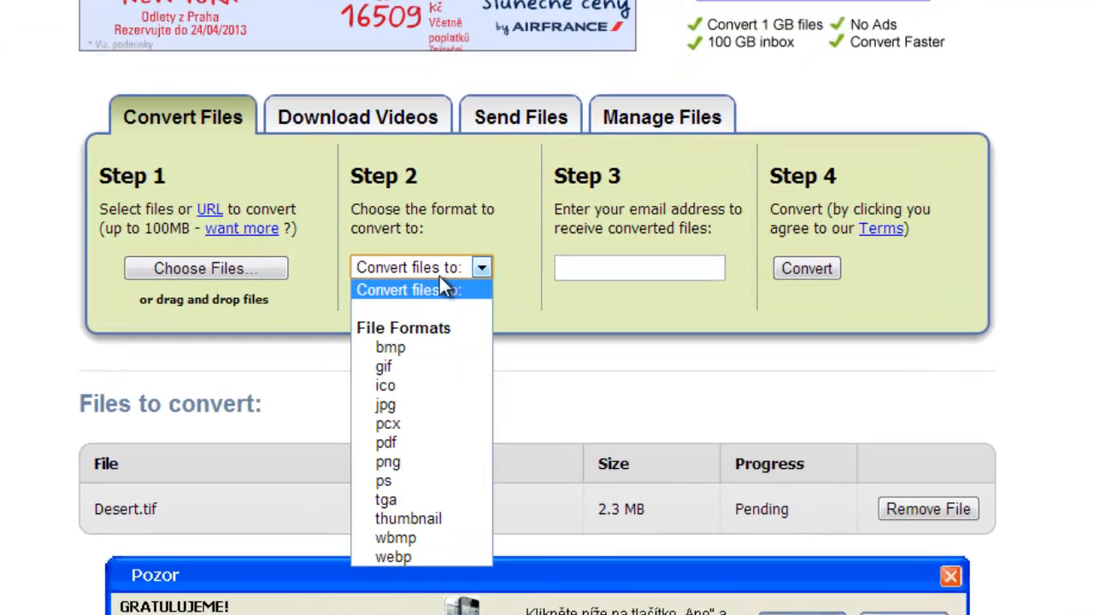
{"action": "mouse_move", "coordinate": [415, 379]}
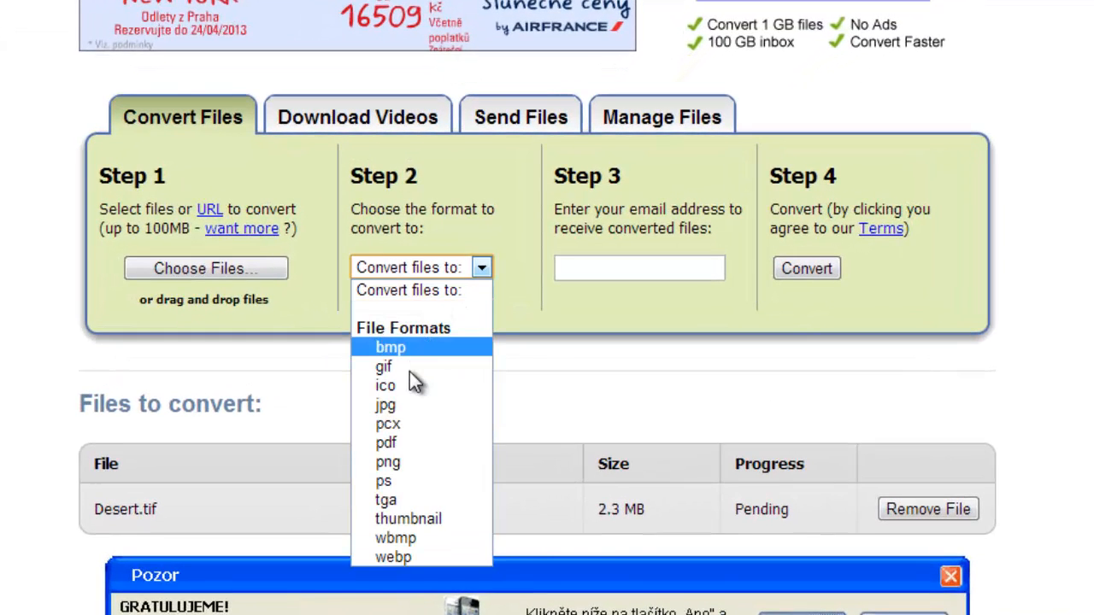
{"action": "mouse_move", "coordinate": [397, 416]}
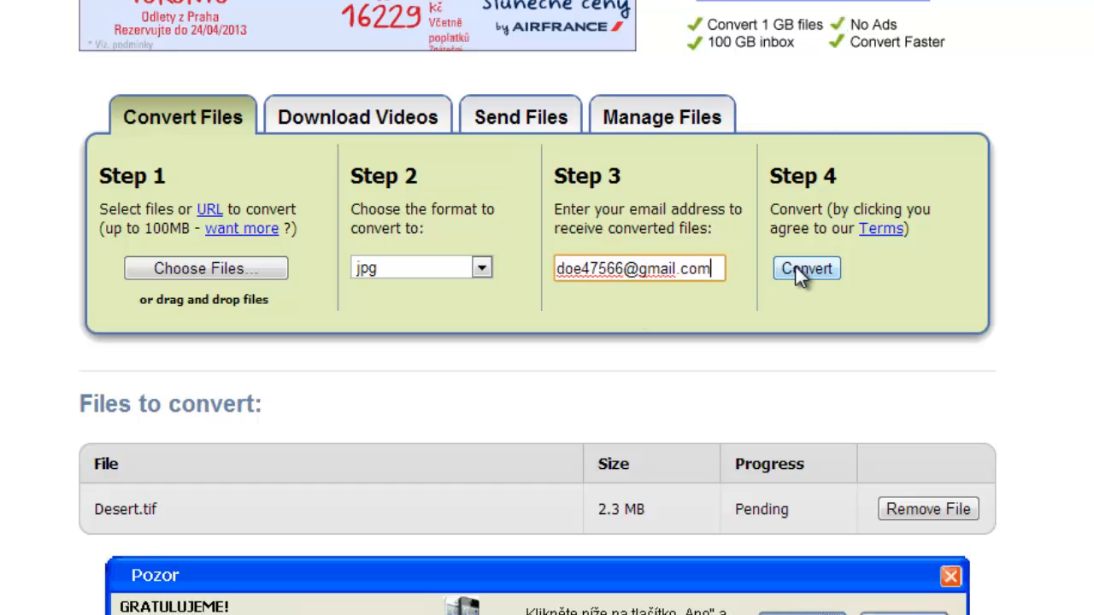
Step: Submit Desert.tif for conversion to jpg with emailed delivery
{"action": "left_click", "coordinate": [805, 268]}
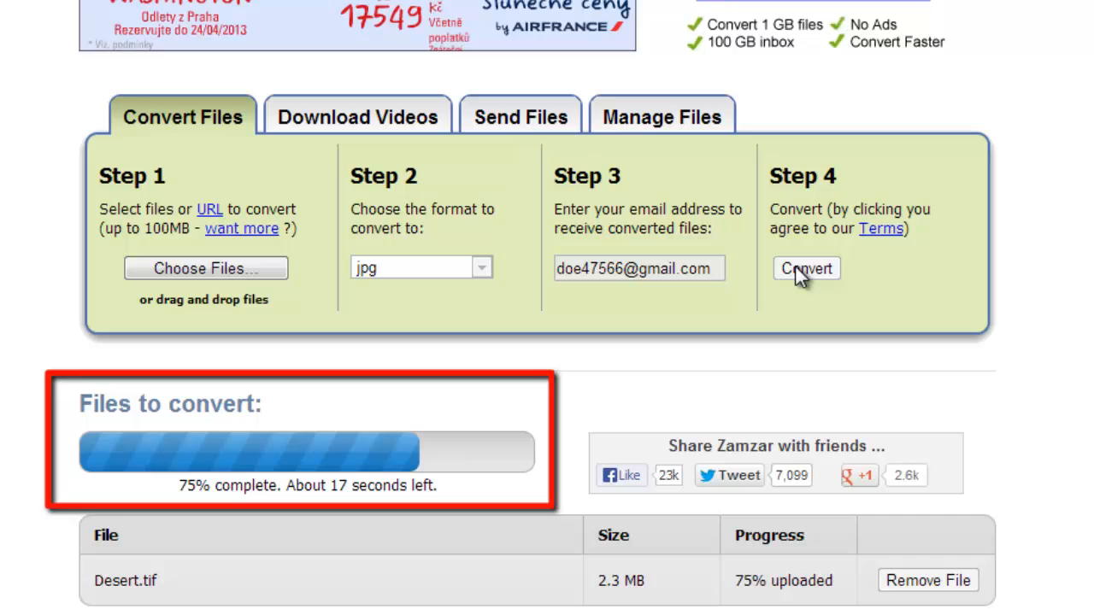
{"action": "left_click", "coordinate": [806, 268]}
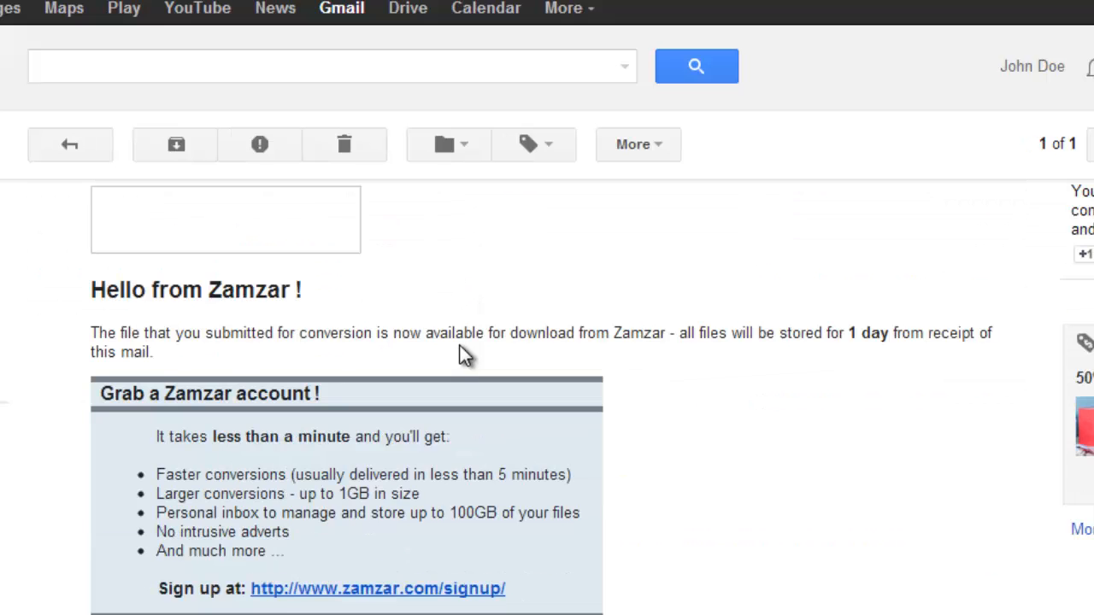
{"action": "scroll", "scroll_direction": "down", "scroll_amount": 3}
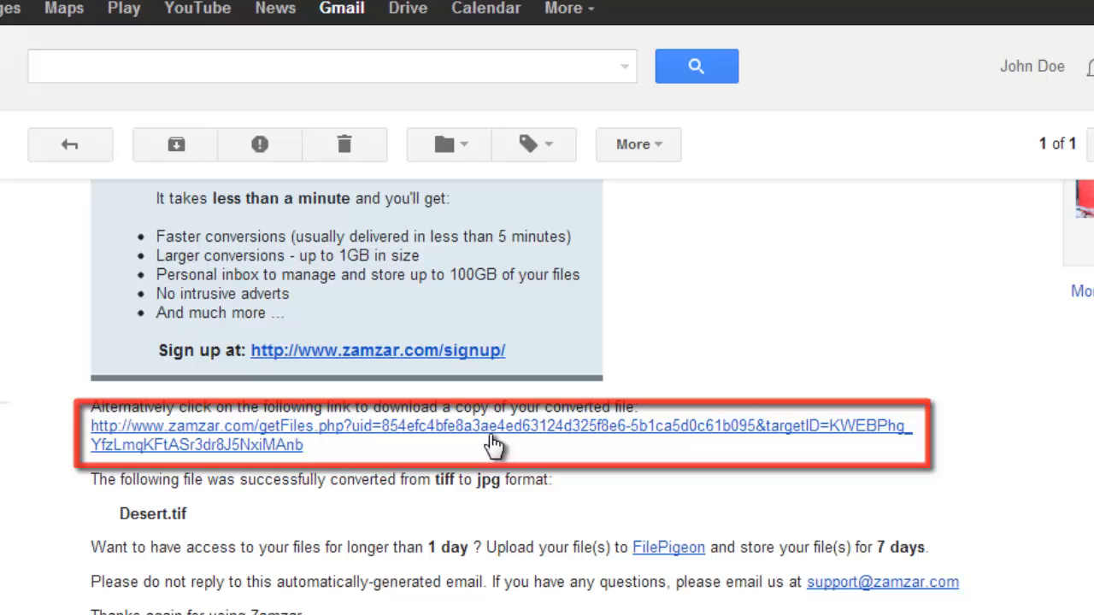
{"action": "left_click", "coordinate": [482, 435]}
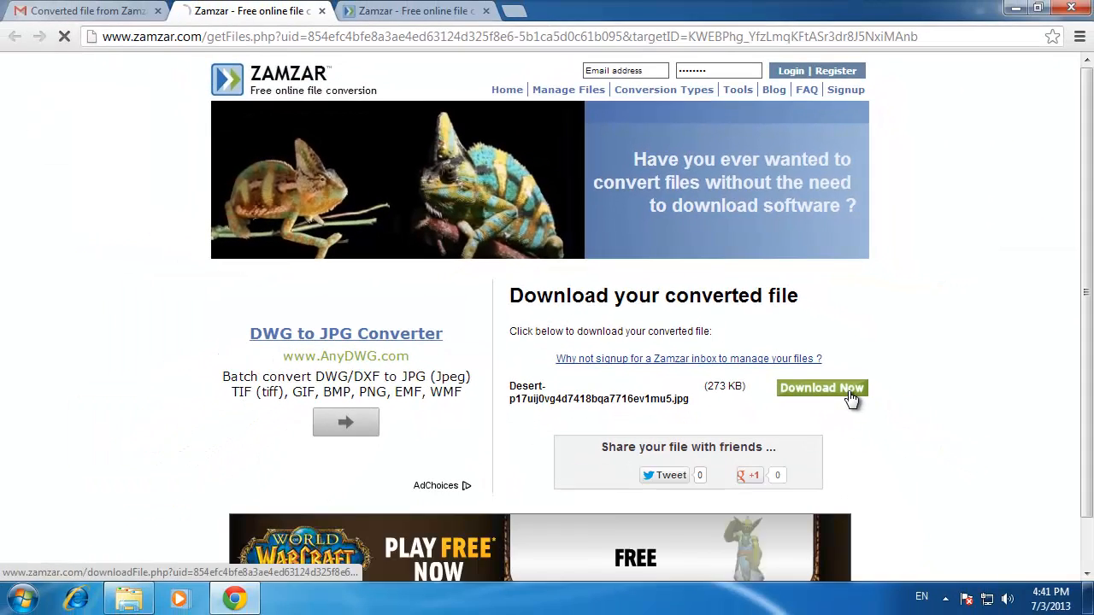
Step: Download the 273 KB Desert JPG and view it in Windows Photo Viewer
{"action": "left_click", "coordinate": [820, 388]}
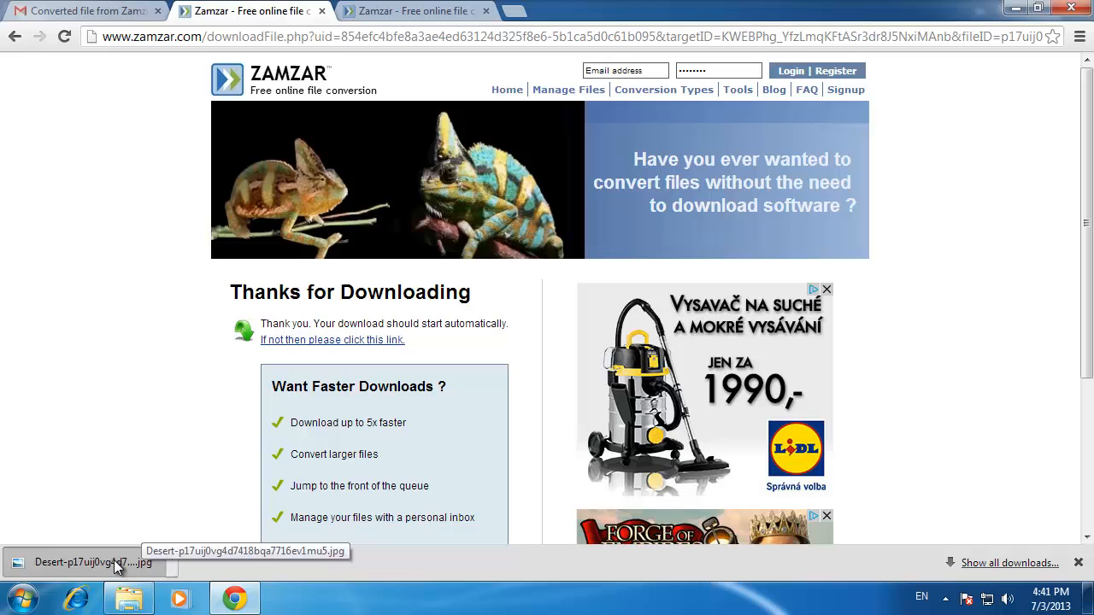
{"action": "left_click", "coordinate": [98, 562]}
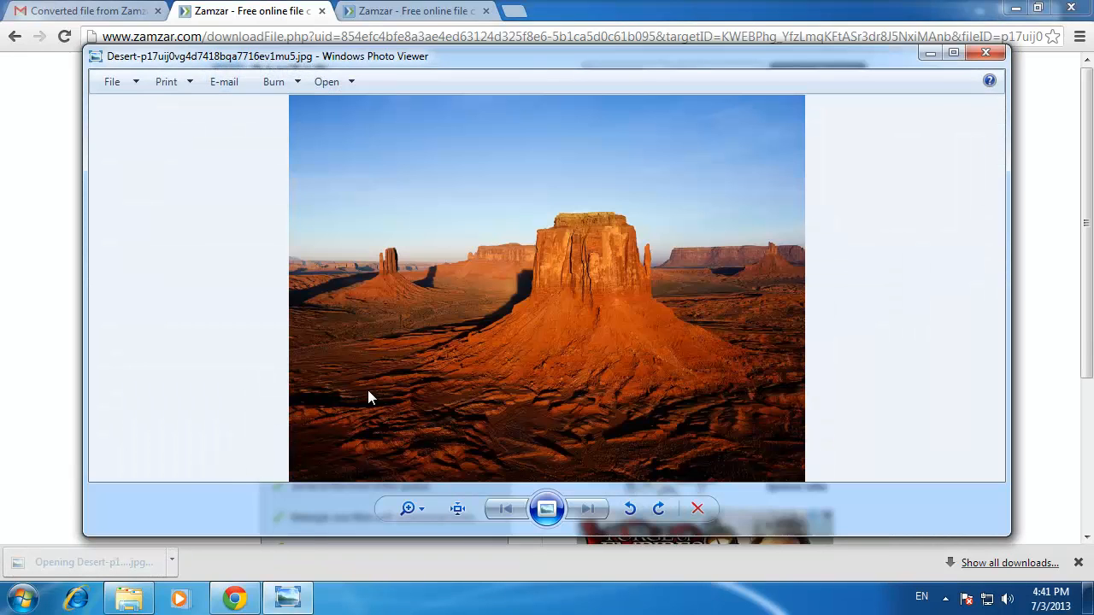